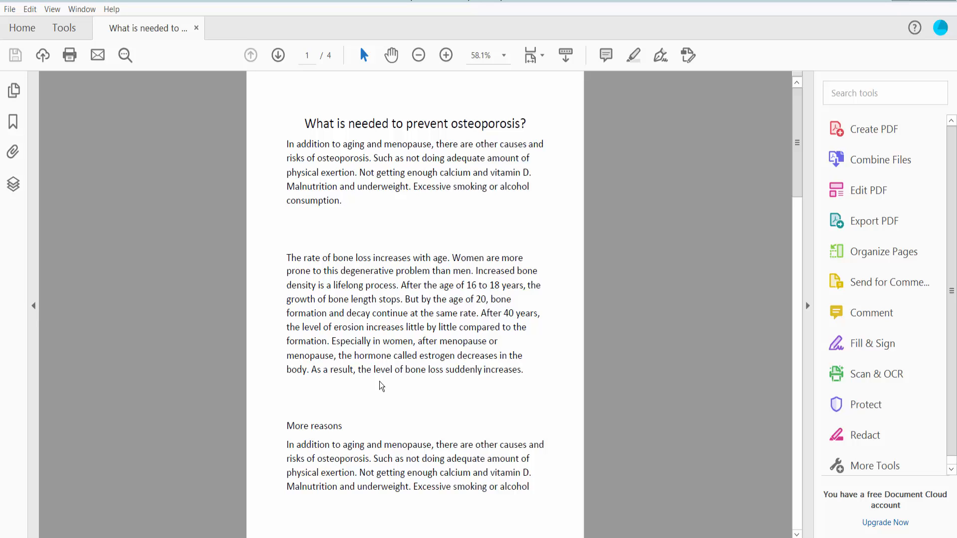
{"action": "mouse_move", "coordinate": [399, 311]}
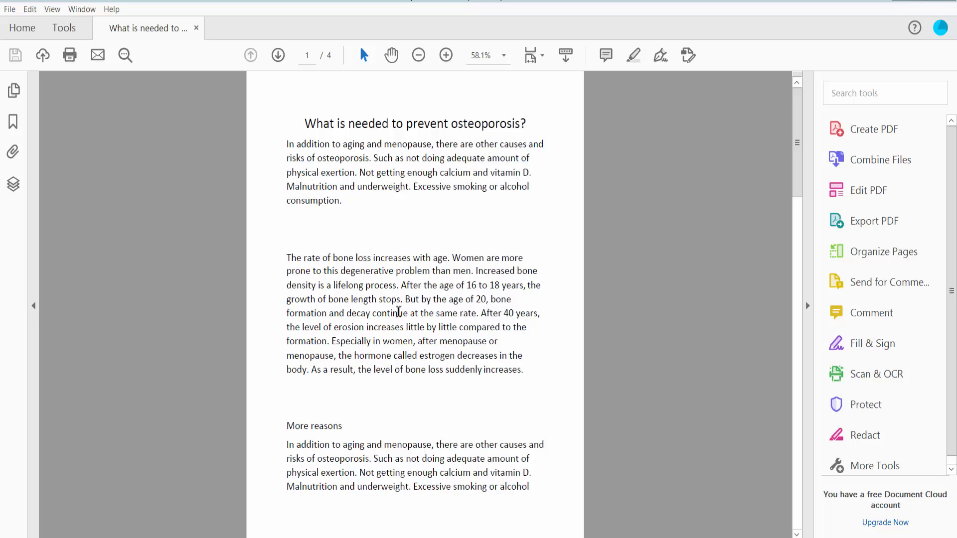
{"action": "mouse_move", "coordinate": [391, 222]}
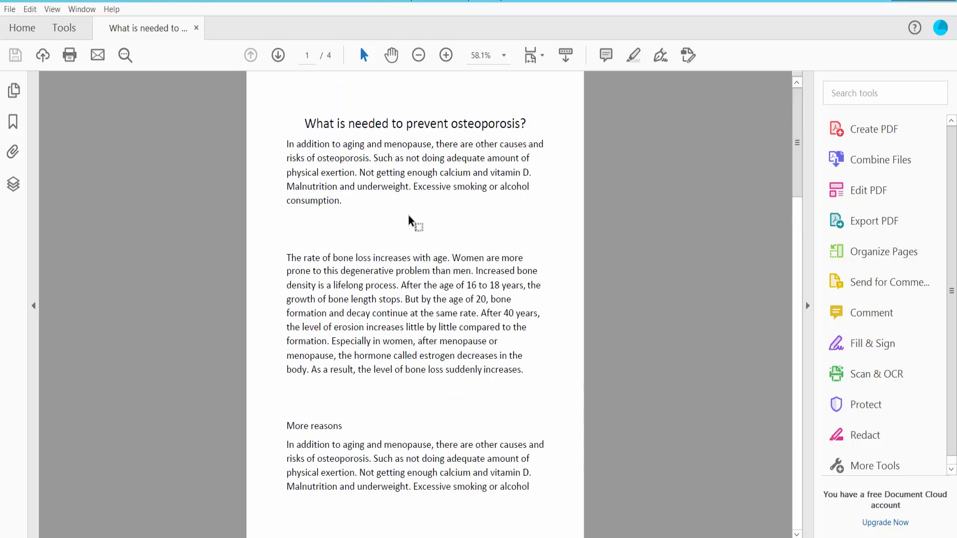
{"action": "mouse_move", "coordinate": [105, 65]}
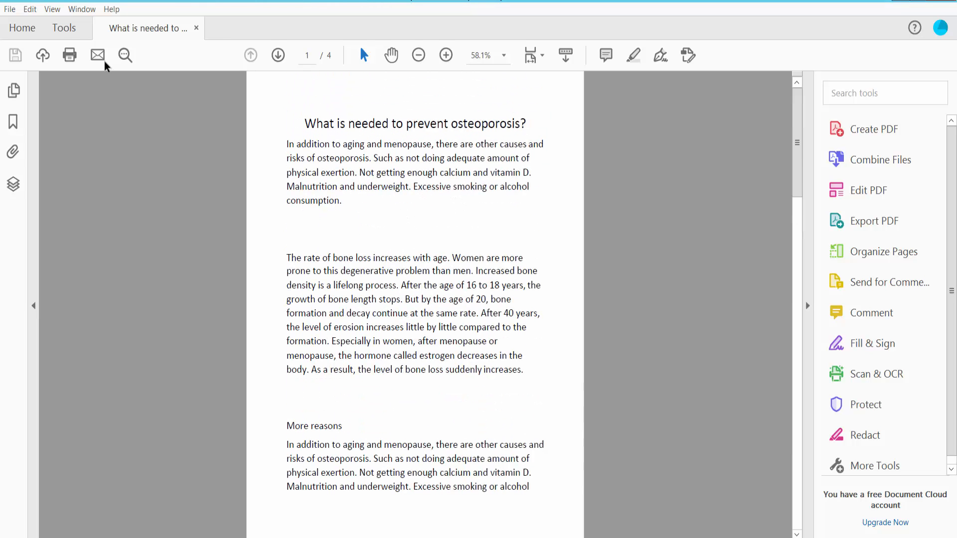
Bring up the full Tools catalog to reach the Redact tool.
{"action": "left_click", "coordinate": [64, 28]}
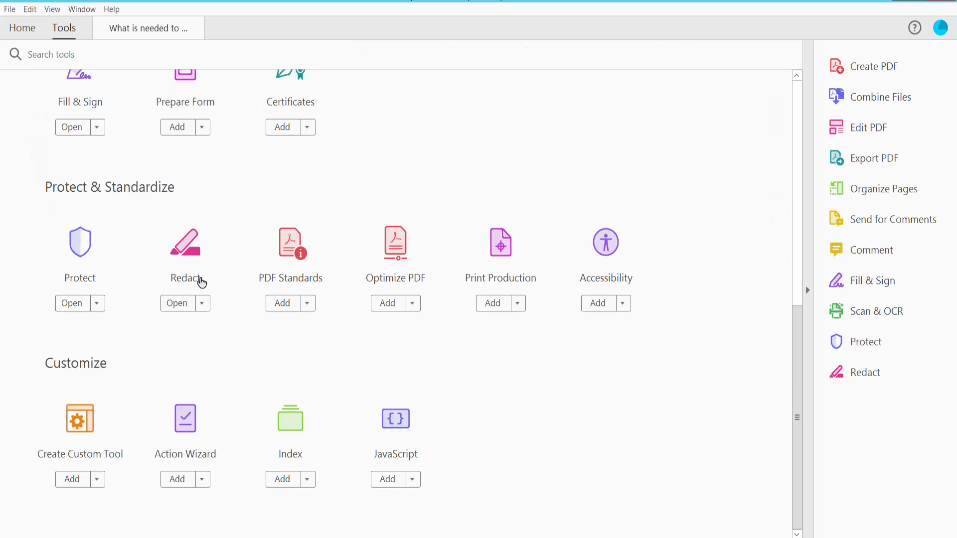
{"action": "mouse_move", "coordinate": [185, 250]}
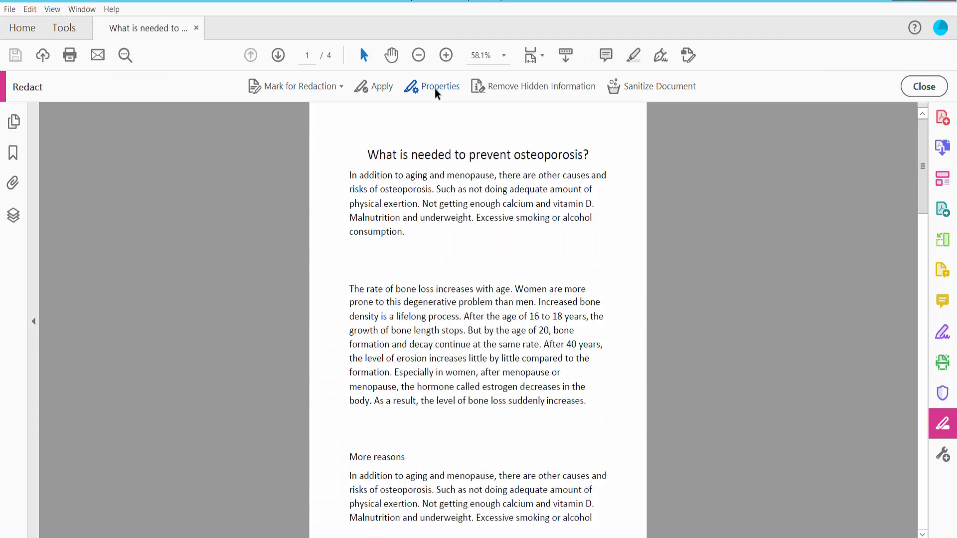
In Redaction Properties, set the redacted area fill to No Color and enable overlay text.
{"action": "left_click", "coordinate": [439, 86]}
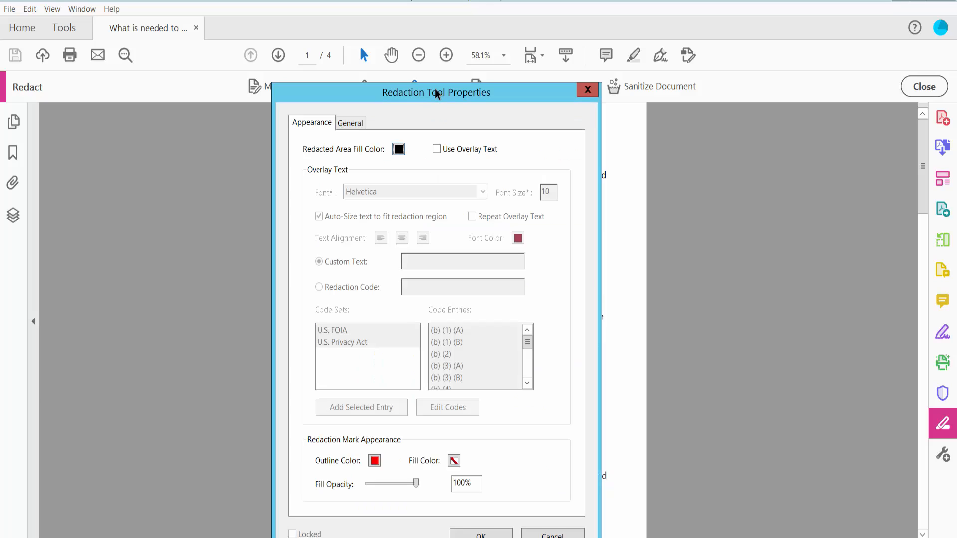
{"action": "mouse_move", "coordinate": [361, 159]}
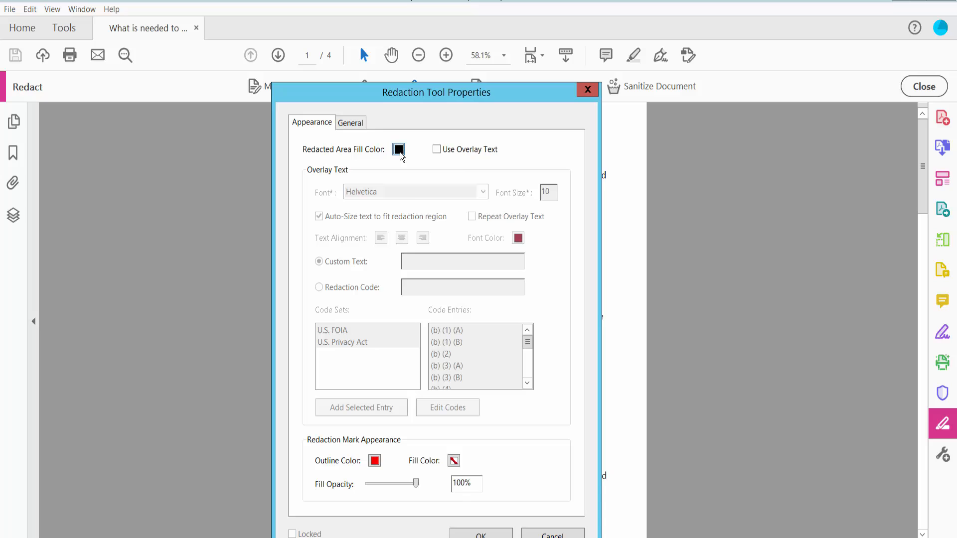
{"action": "left_click", "coordinate": [399, 149]}
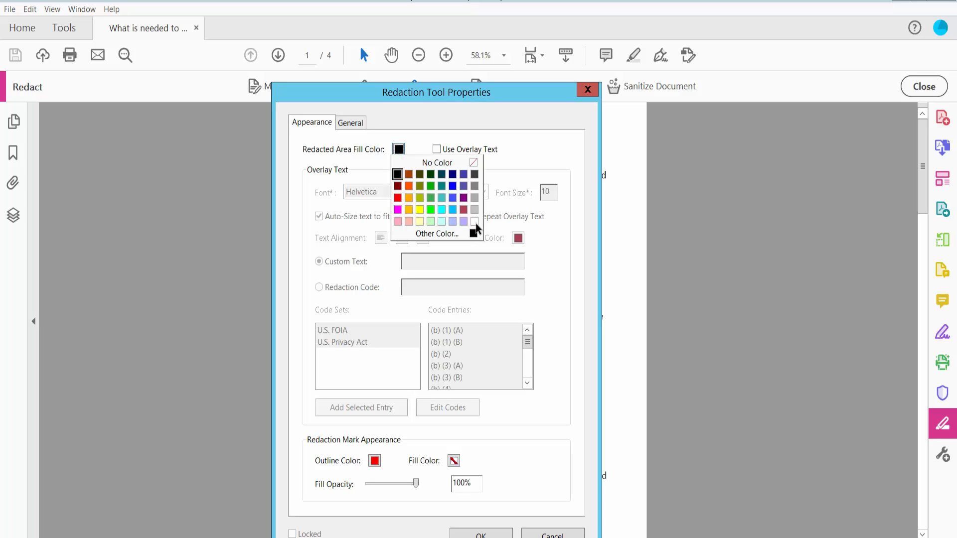
{"action": "left_click", "coordinate": [437, 162]}
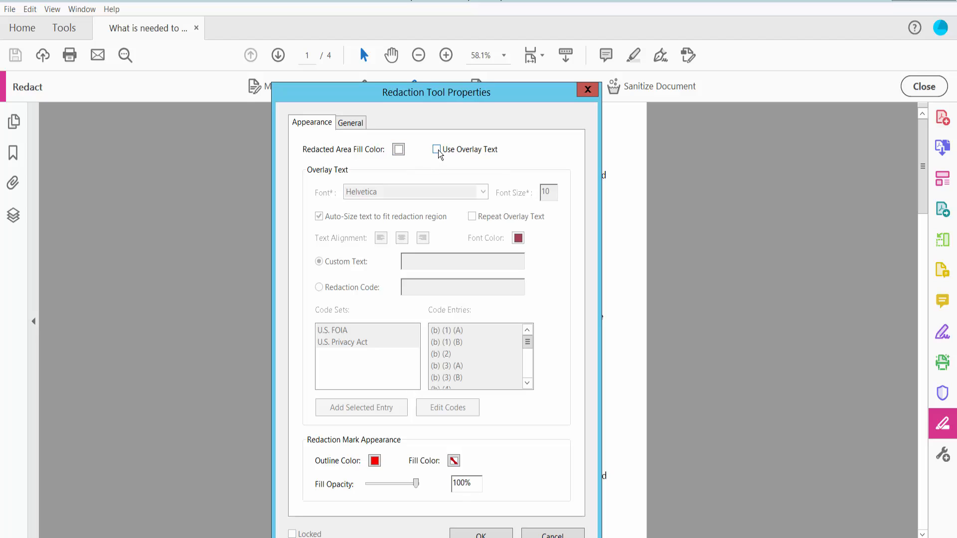
{"action": "left_click", "coordinate": [436, 148]}
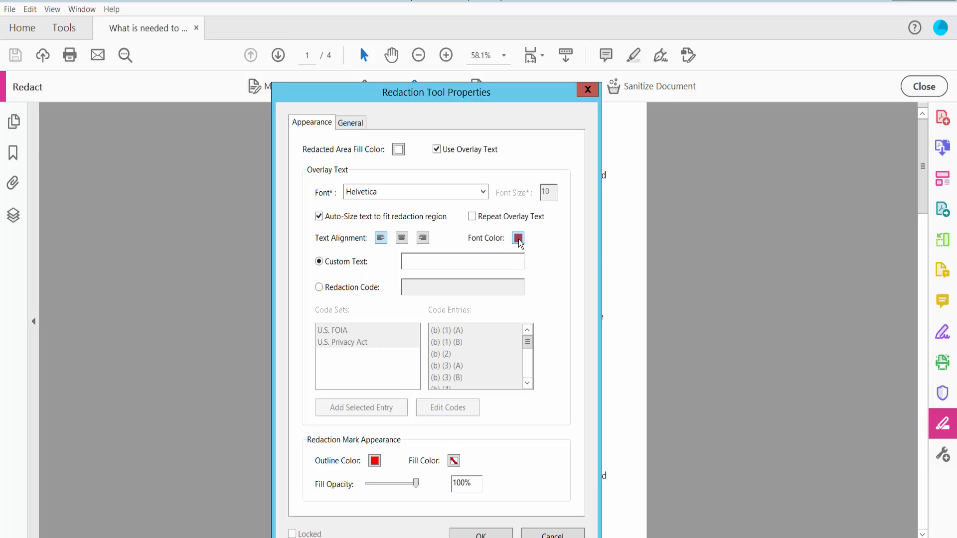
Set overlay text colour to black with custom wording 'enopause, there are other causes and' and confirm.
{"action": "left_click", "coordinate": [518, 237]}
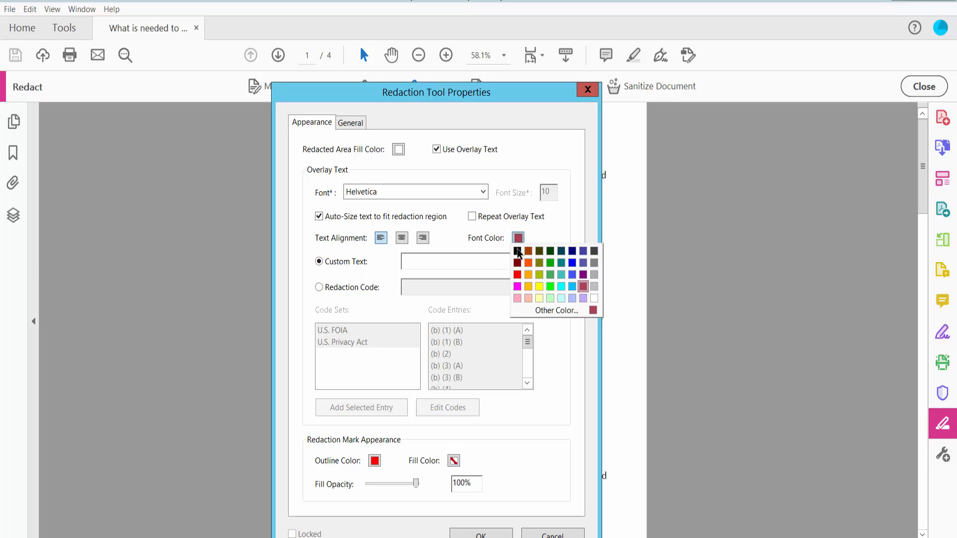
{"action": "left_click", "coordinate": [518, 251]}
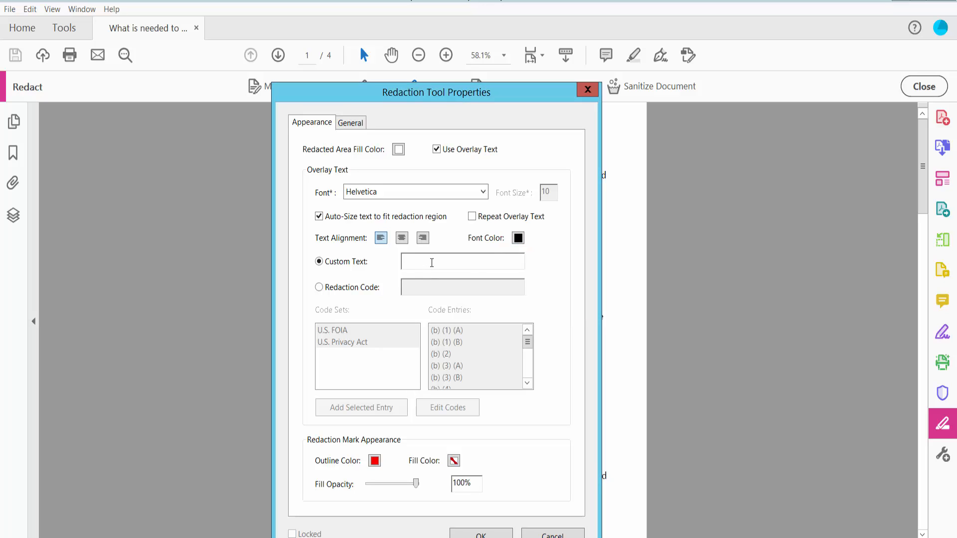
{"action": "type", "text": "enopause, there are other causes and"}
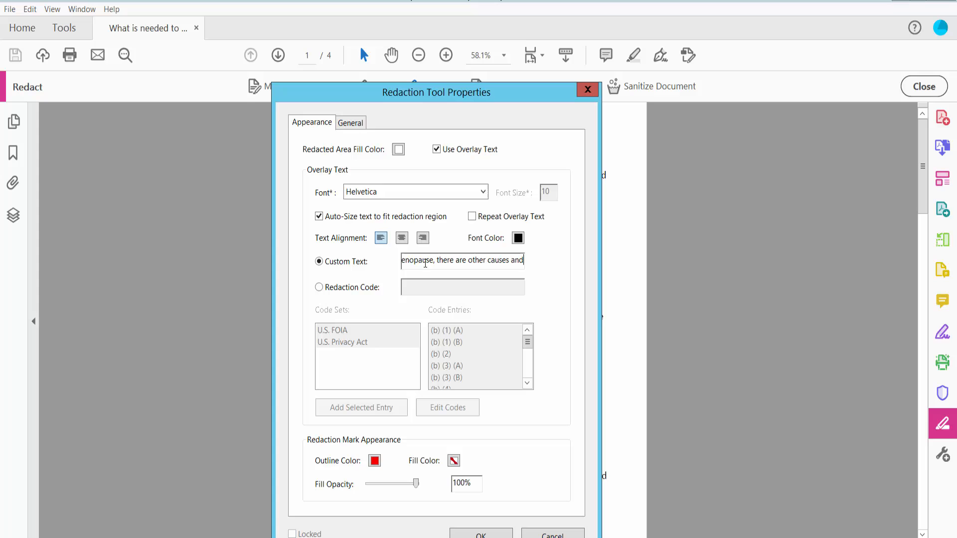
{"action": "mouse_move", "coordinate": [441, 109]}
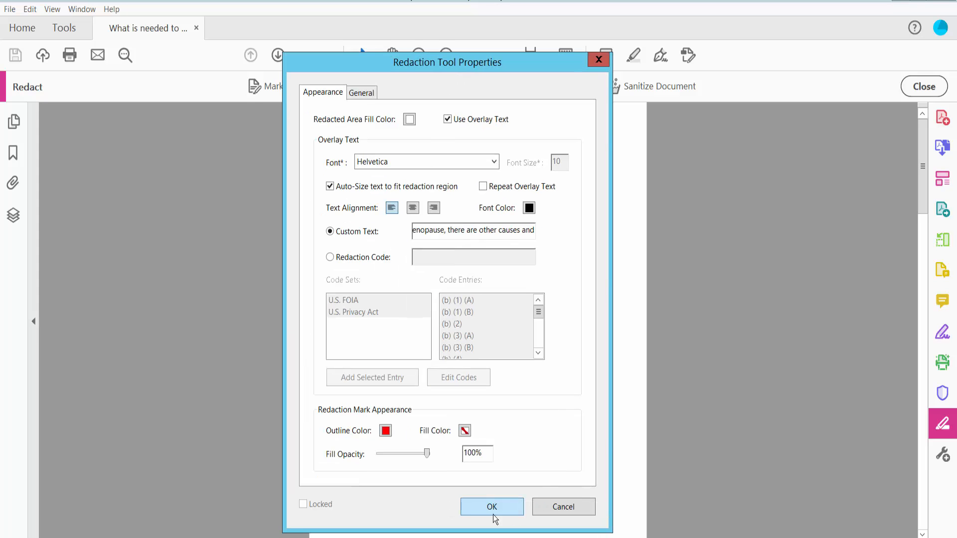
{"action": "left_click", "coordinate": [491, 506]}
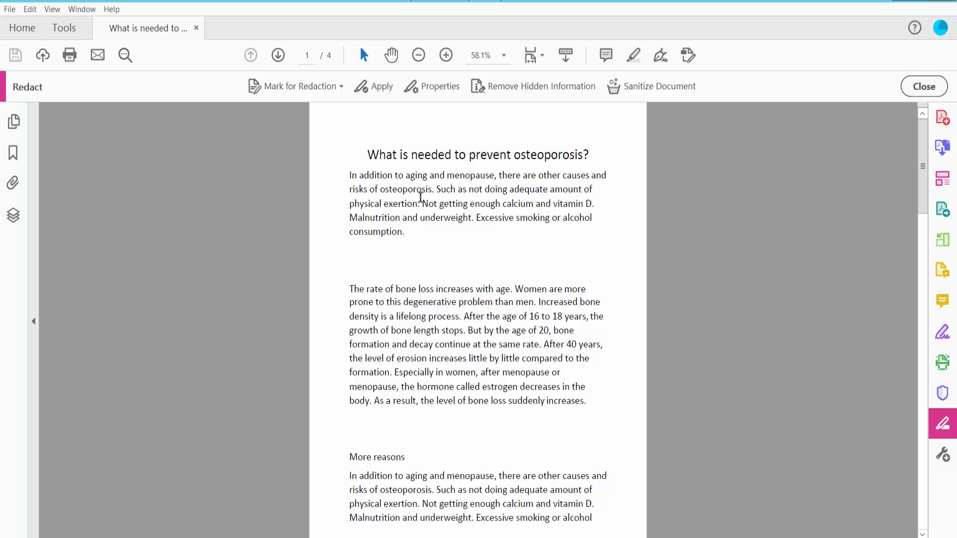
Mark the bone-loss paragraph, apply the redaction permanently and agree to remove hidden information.
{"action": "left_click", "coordinate": [303, 85]}
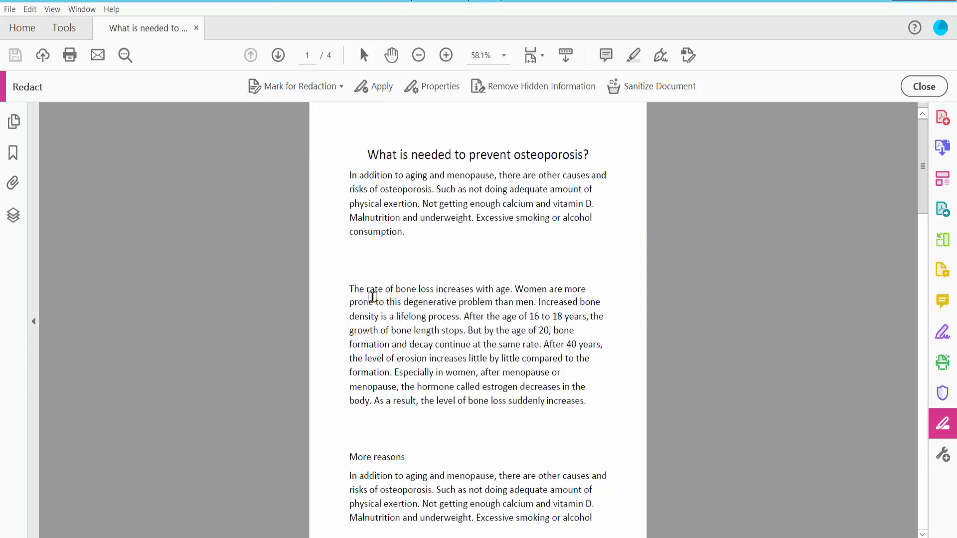
{"action": "left_click_drag", "start_coordinate": [349, 289], "coordinate": [561, 401]}
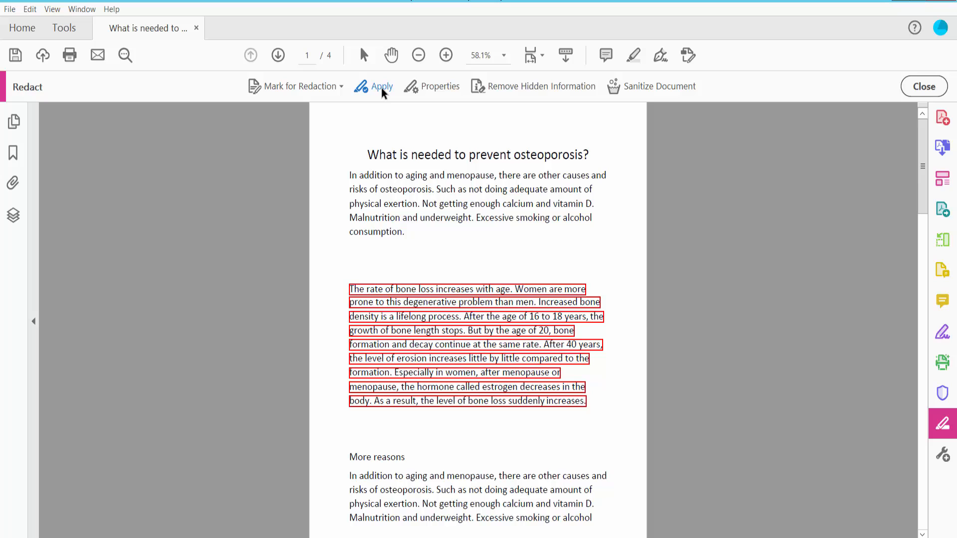
{"action": "left_click", "coordinate": [382, 86]}
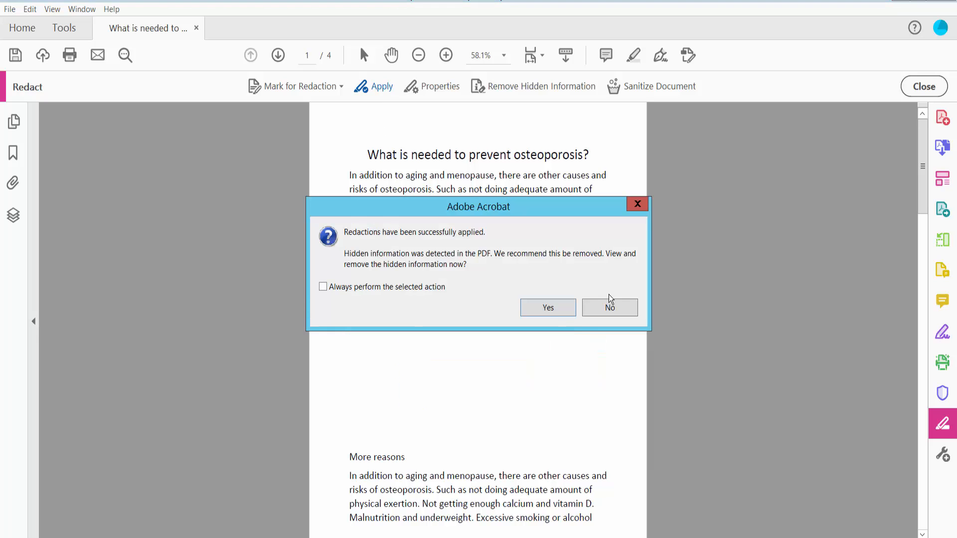
{"action": "left_click", "coordinate": [547, 307]}
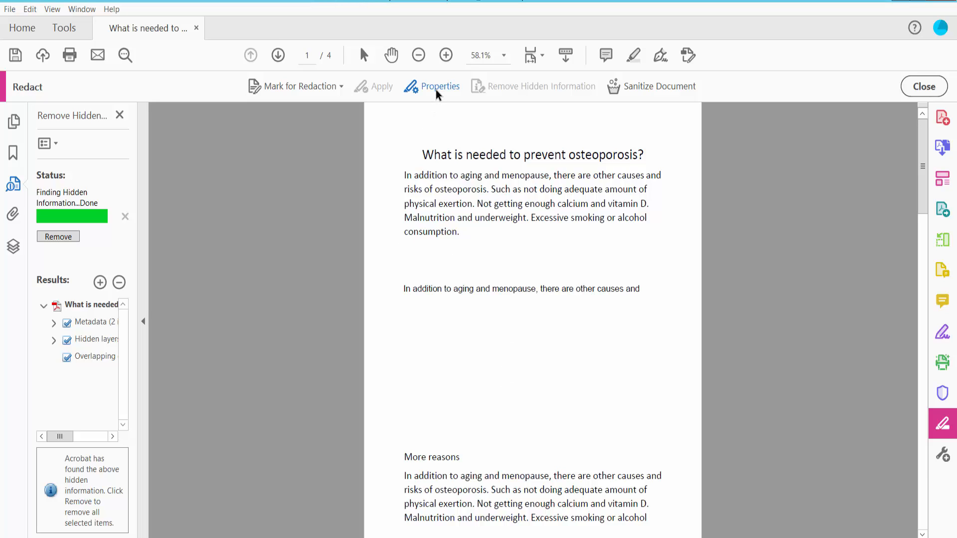
Change Redaction Properties to a purple area fill with white overlay text and confirm.
{"action": "left_click", "coordinate": [439, 86]}
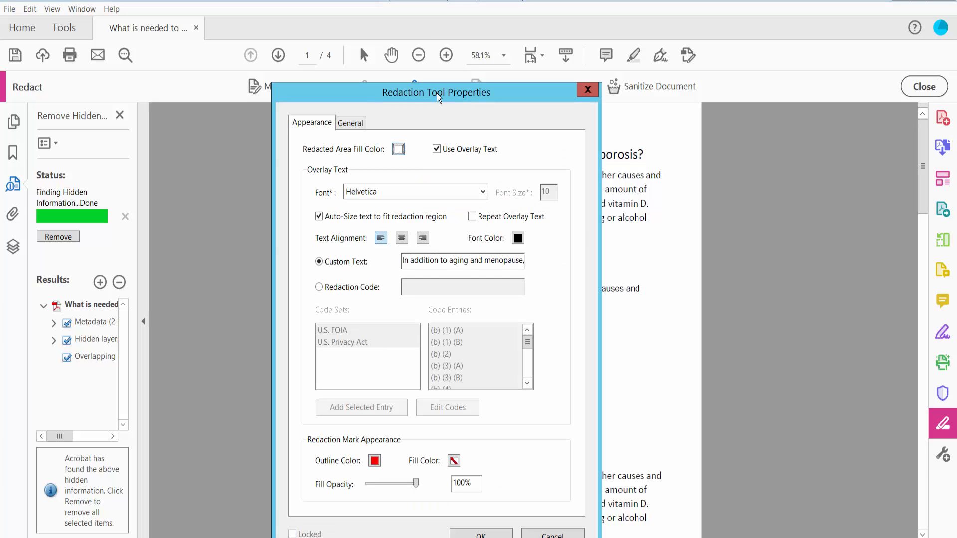
{"action": "left_click", "coordinate": [397, 149]}
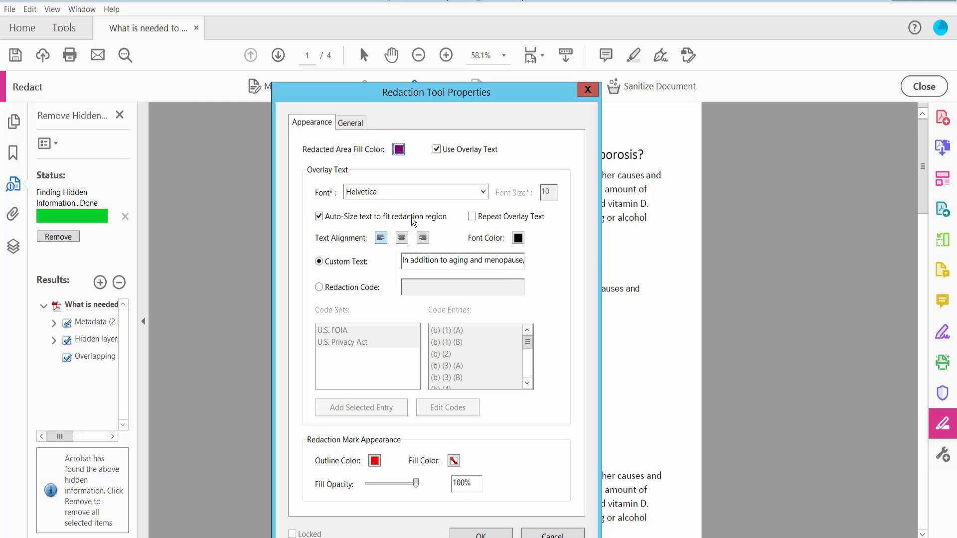
{"action": "left_click", "coordinate": [517, 237]}
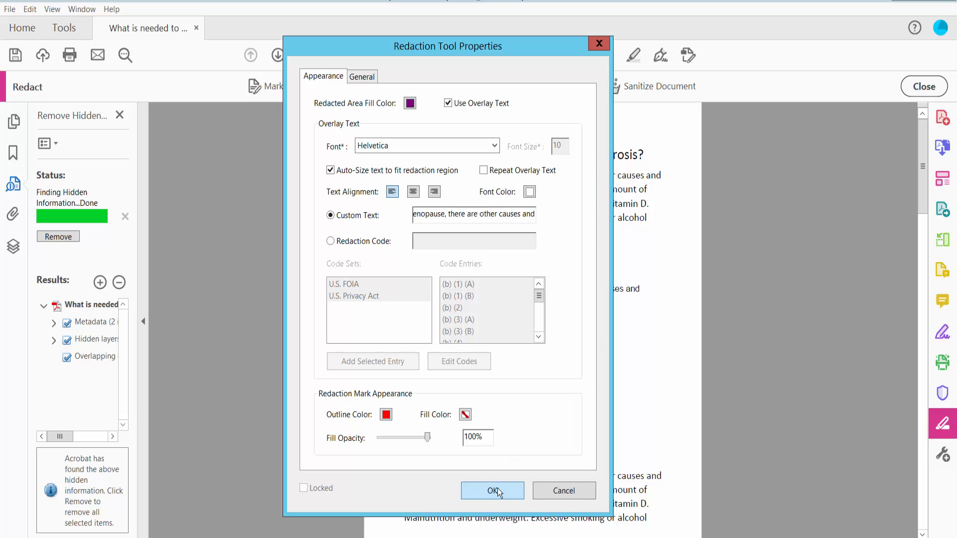
{"action": "left_click", "coordinate": [492, 490]}
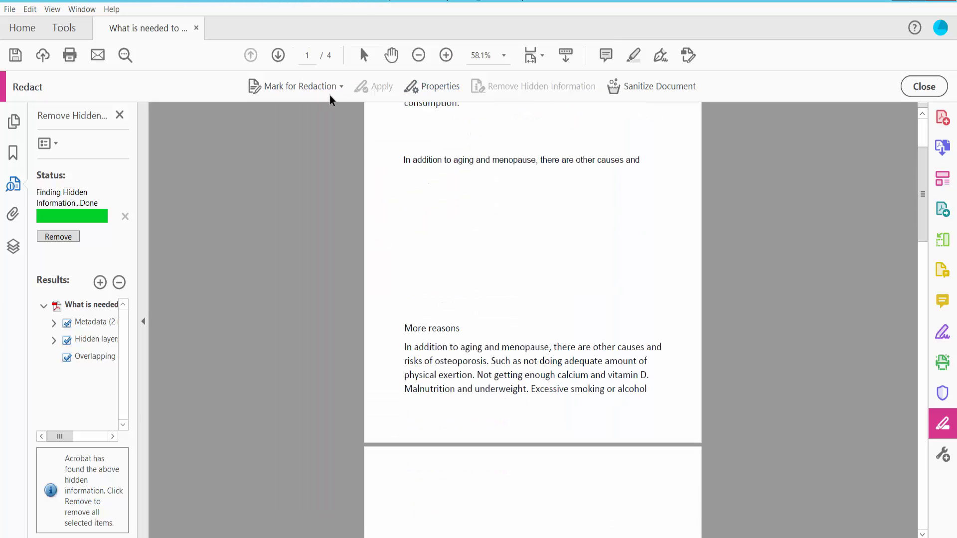
Mark the page-3 diseases paragraph and apply the purple redaction with white overlay text.
{"action": "left_click", "coordinate": [295, 86]}
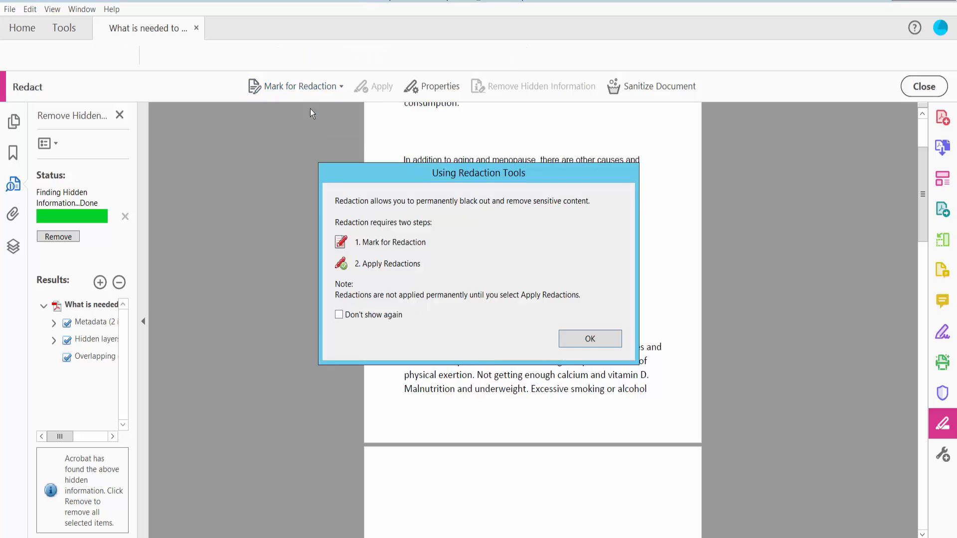
{"action": "left_click", "coordinate": [589, 339]}
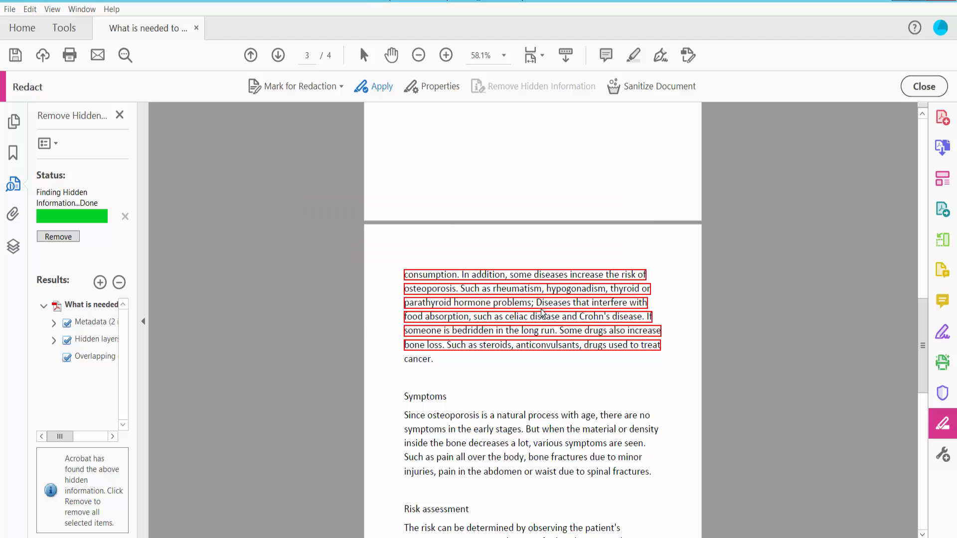
{"action": "left_click", "coordinate": [381, 86]}
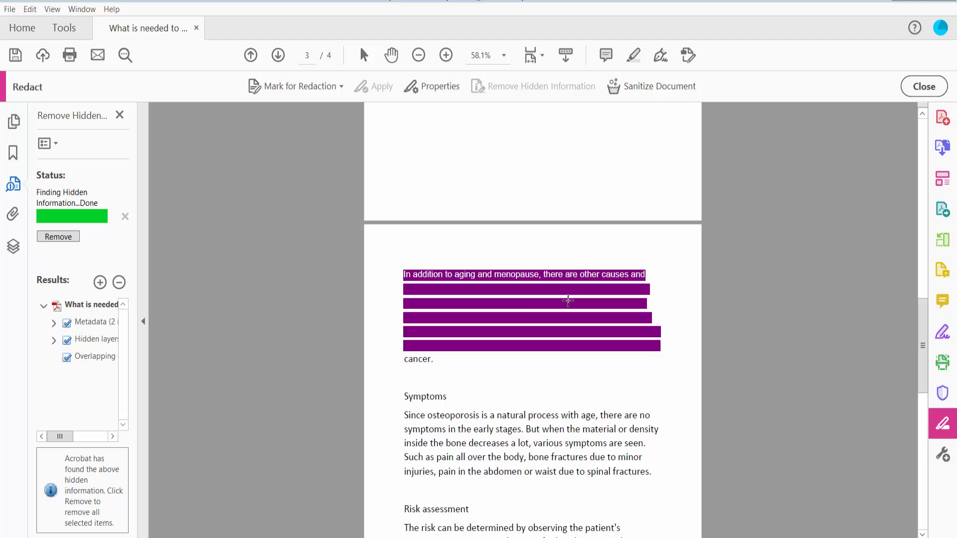
{"action": "mouse_move", "coordinate": [306, 239]}
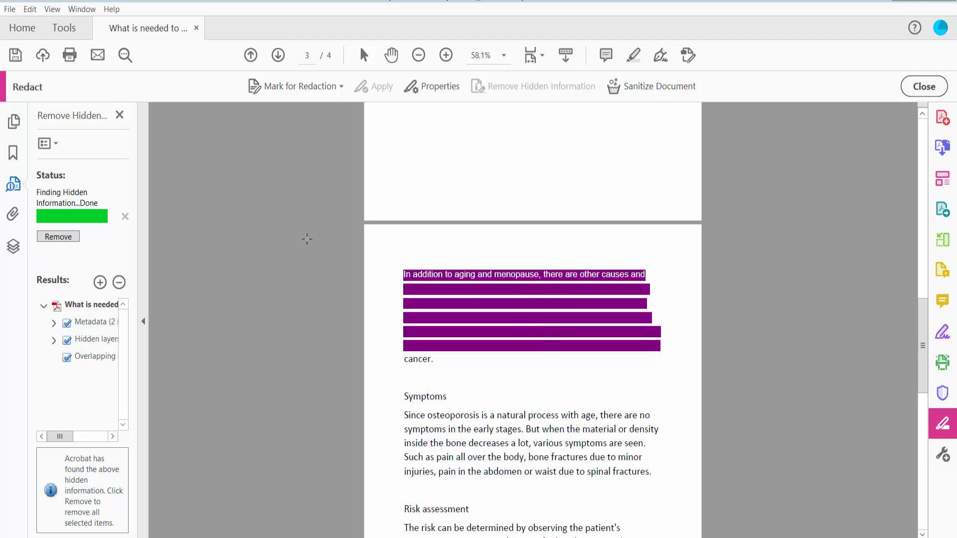
Bring up the File menu to save the redacted document.
{"action": "left_click", "coordinate": [9, 9]}
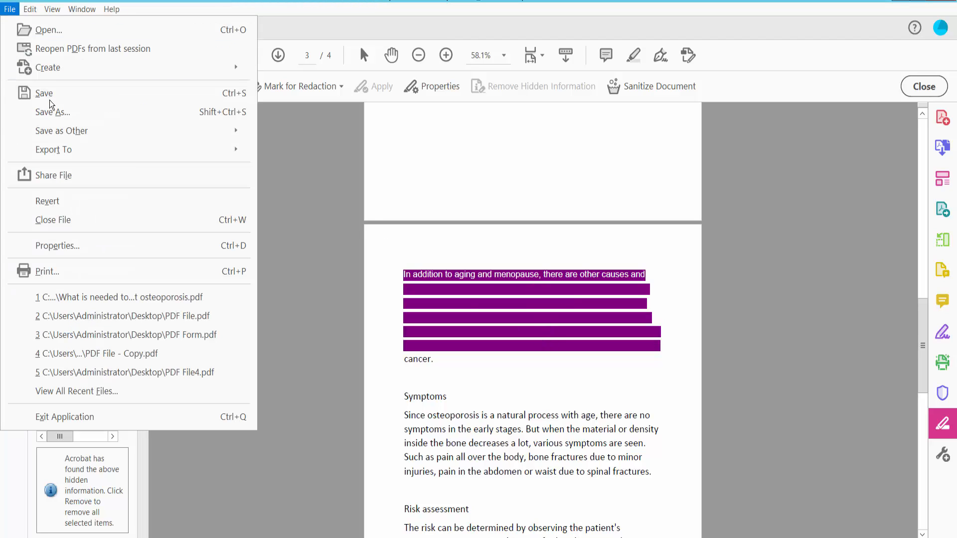
{"action": "mouse_move", "coordinate": [528, 403]}
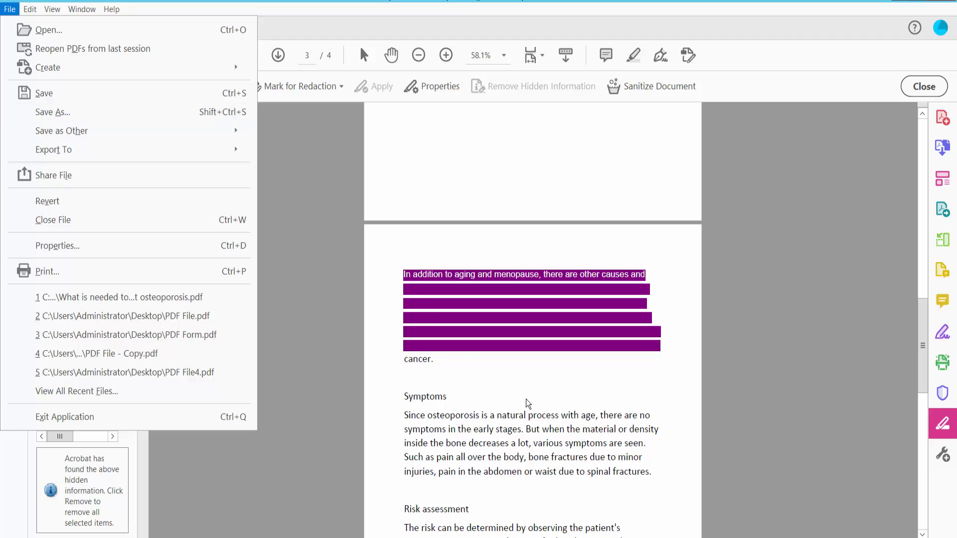